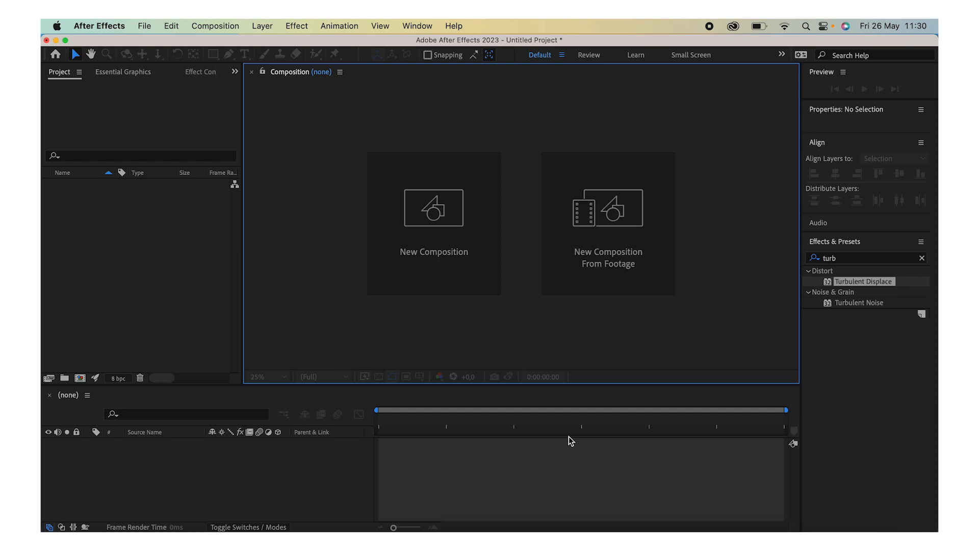
mouse_move(434, 219)
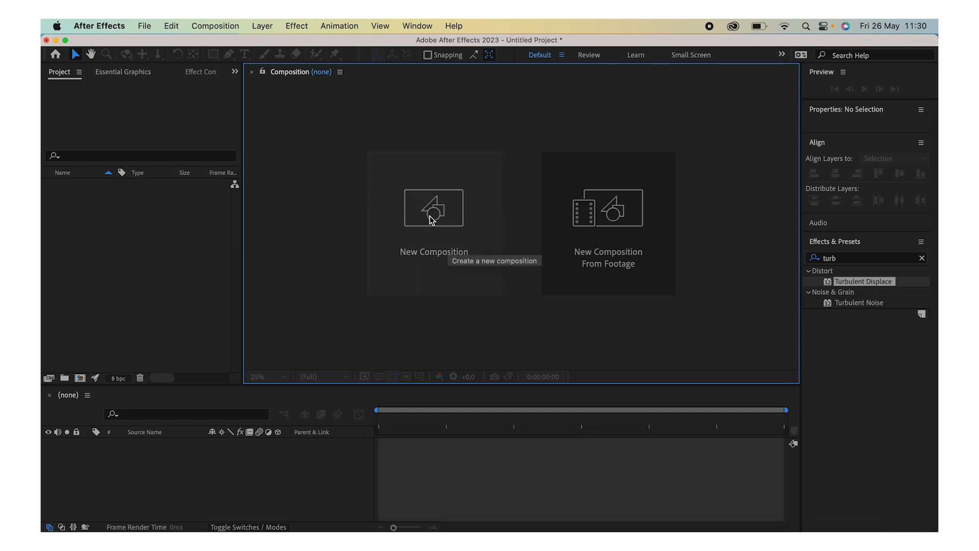
Start a new composition: Comp 1, 1920×1080, 29.97 fps, 15 seconds.
click(434, 207)
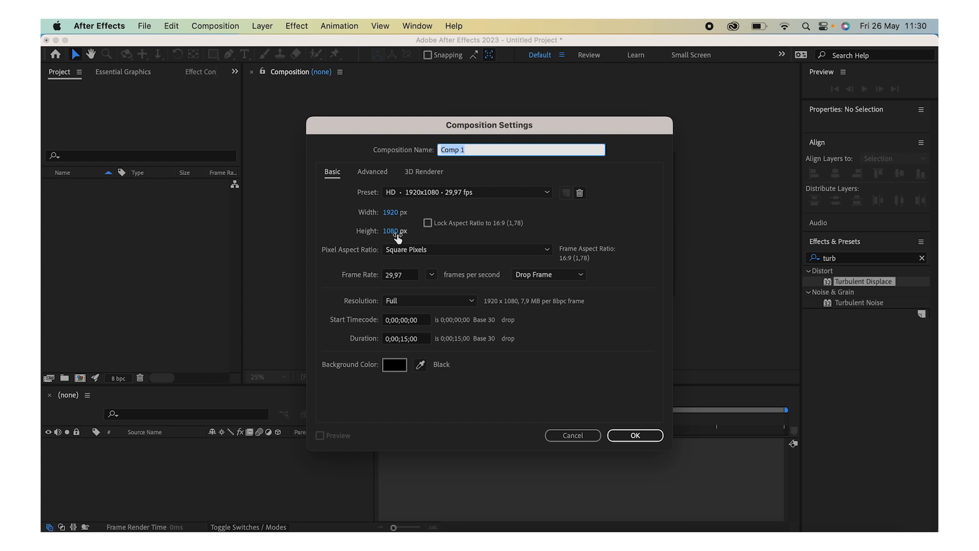
mouse_move(590, 422)
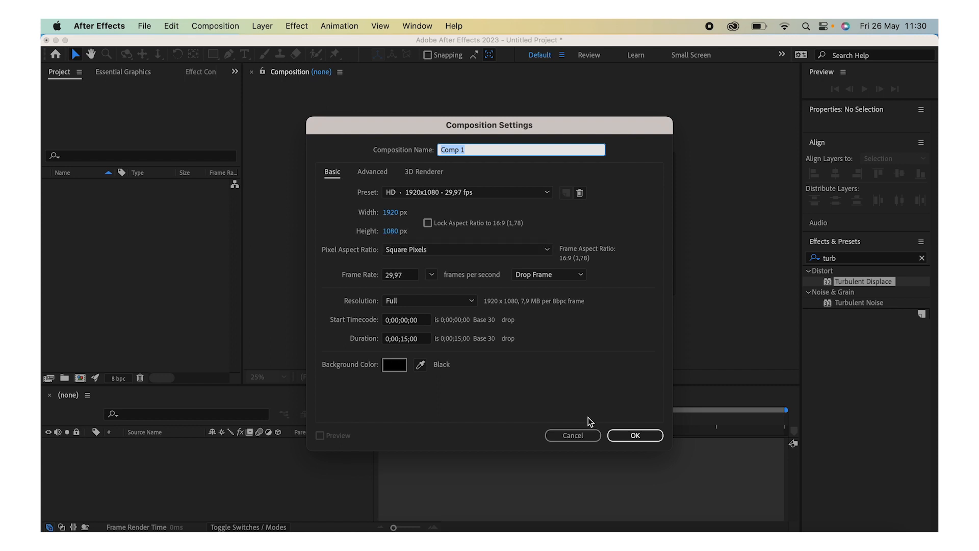
mouse_move(624, 435)
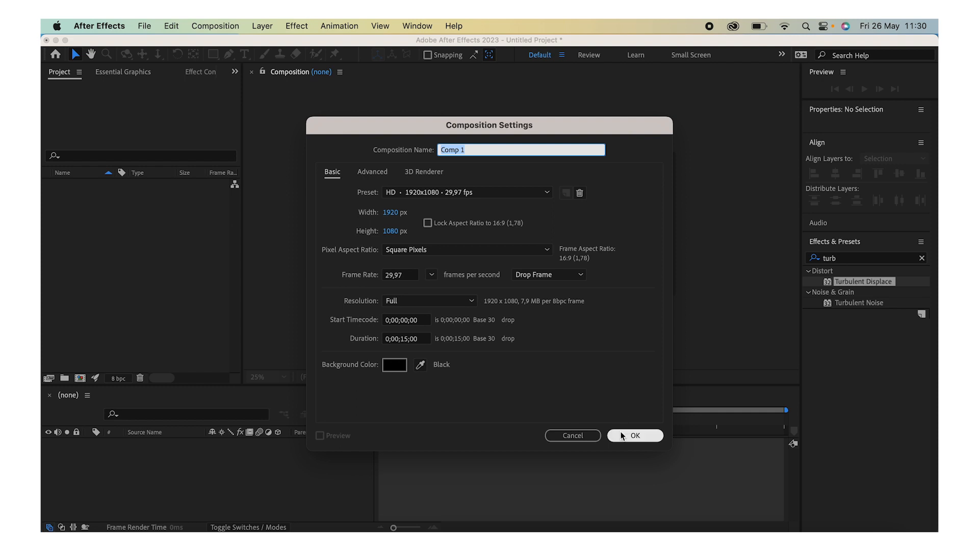
mouse_move(550, 381)
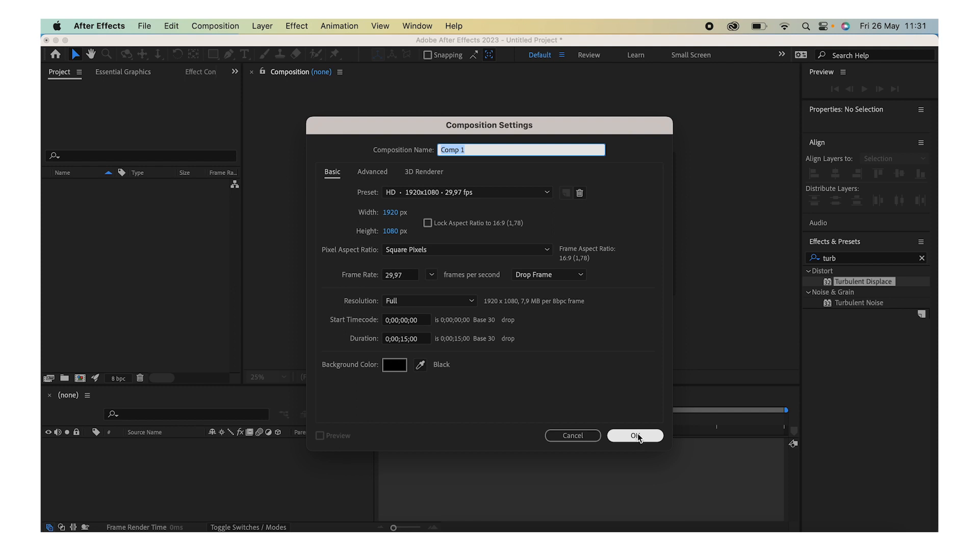
Confirm Comp 1's settings and add a full-frame black solid, Black Solid 1.
click(635, 435)
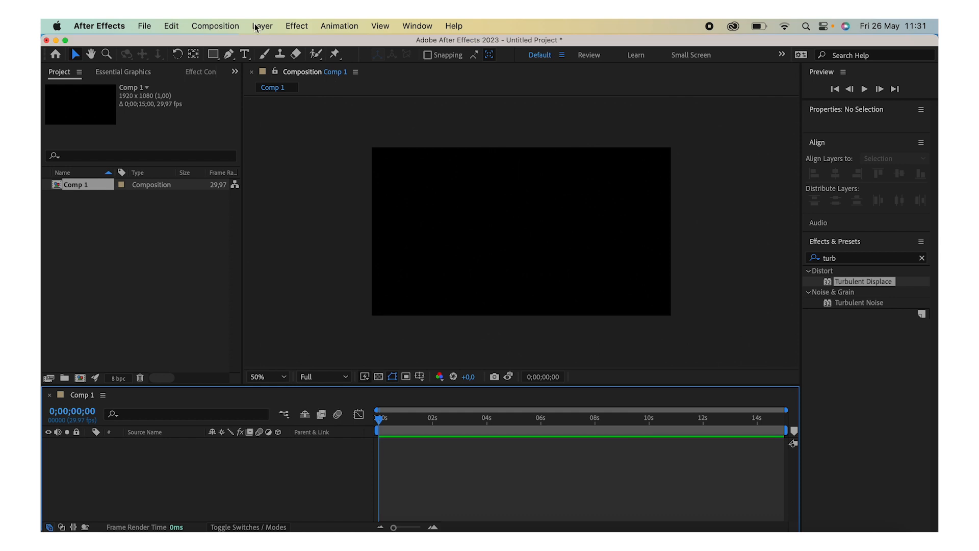
click(262, 26)
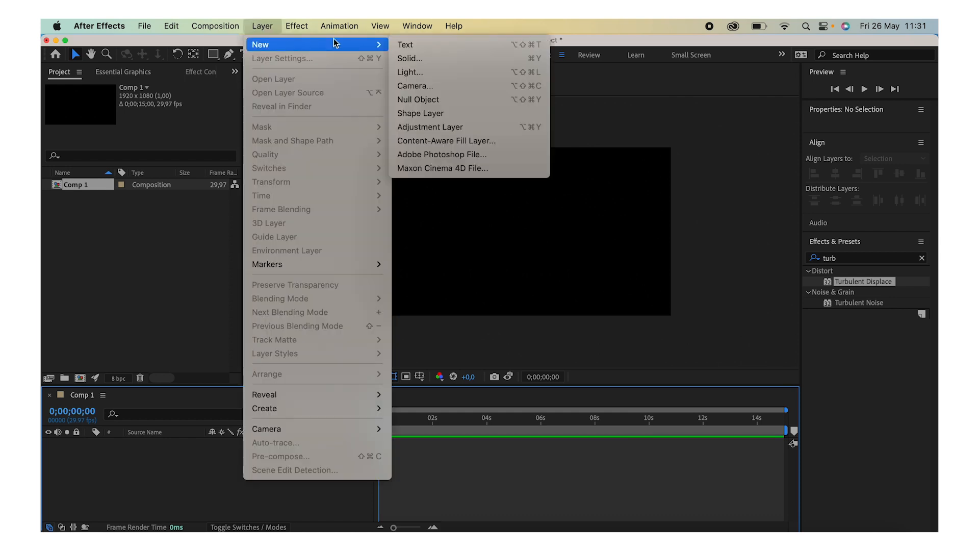
click(409, 58)
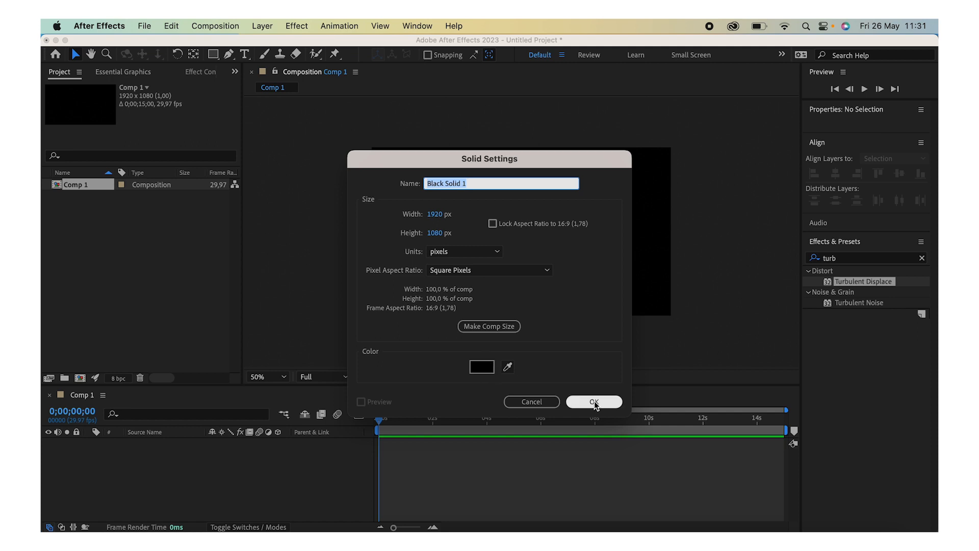
click(593, 401)
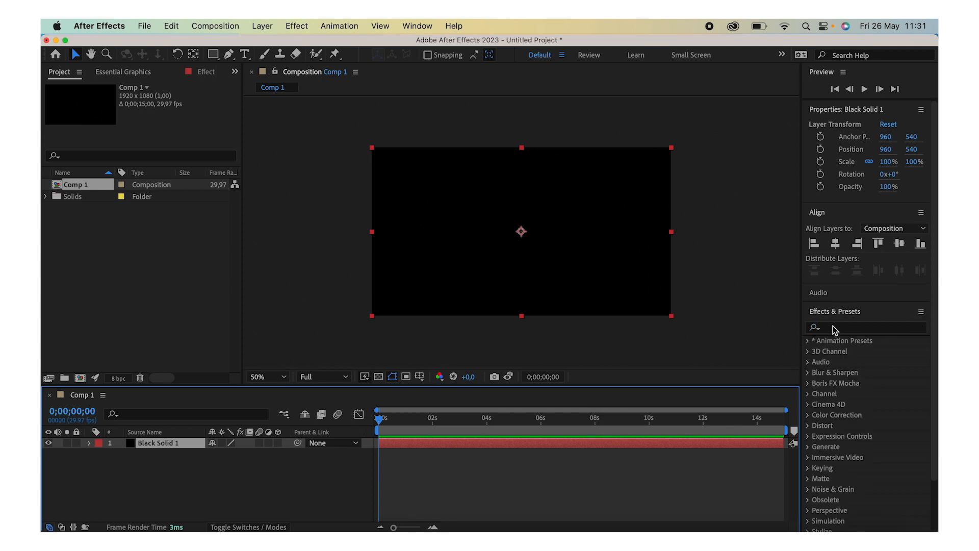
Apply Fractal Noise to Black Solid 1 and set its Transform Scale to 348.
click(865, 327)
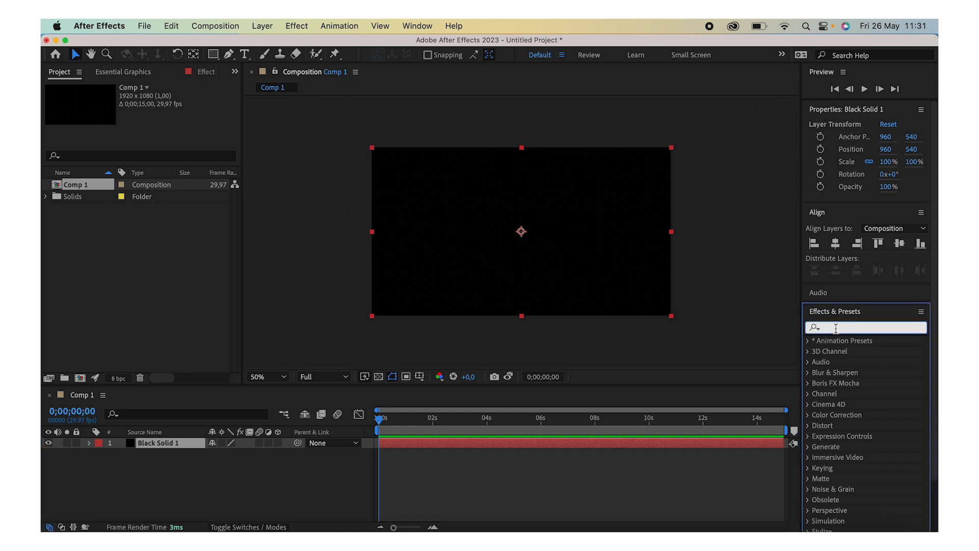
text(fractal)
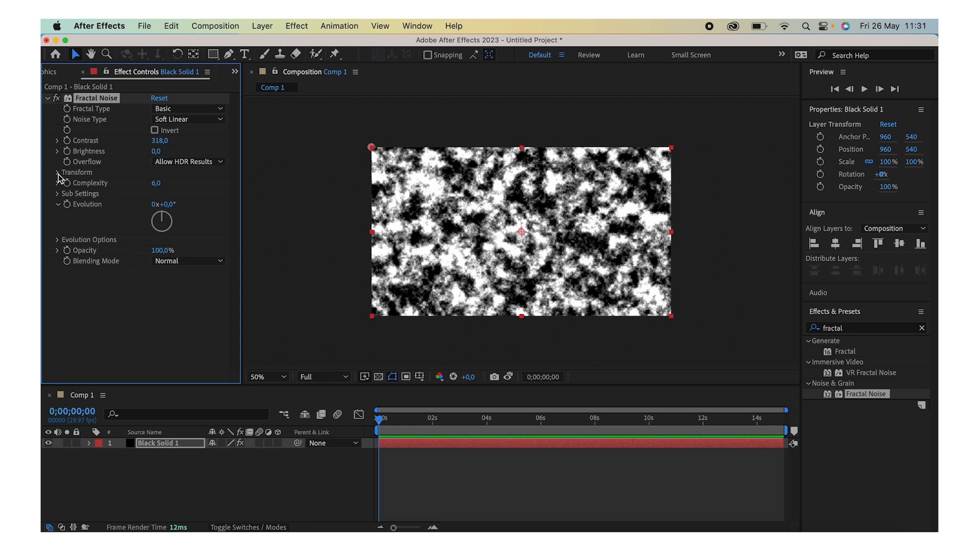
click(56, 174)
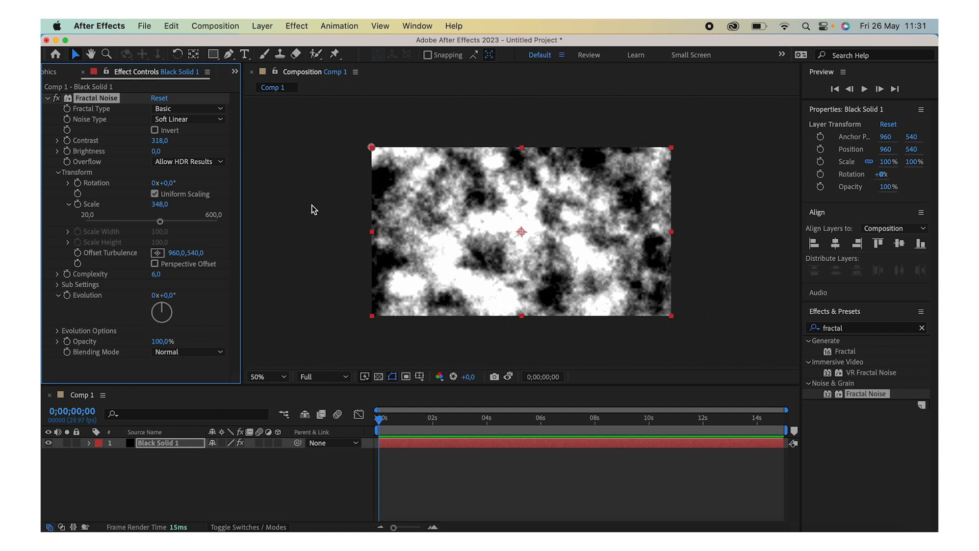
mouse_move(334, 238)
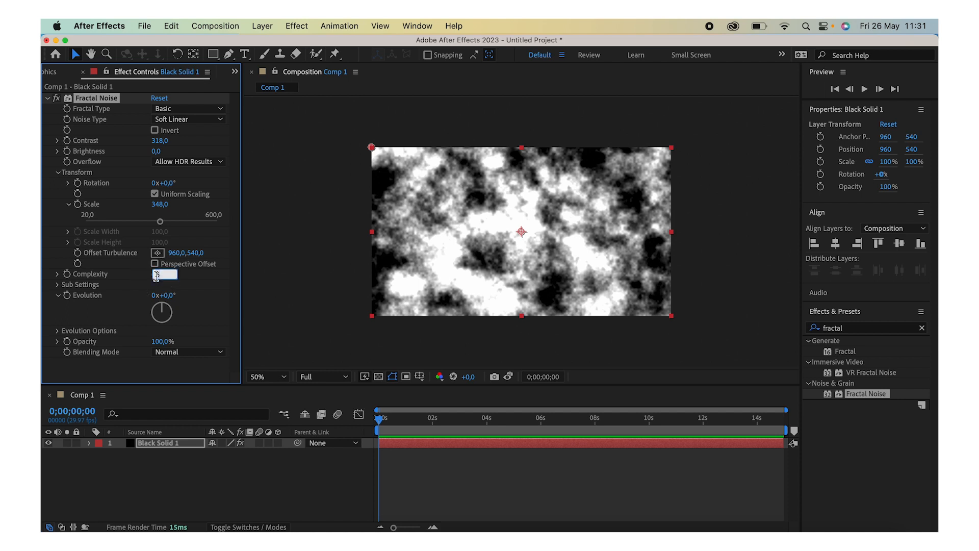
Lower the Fractal Noise Complexity to 1.
text(1,0)
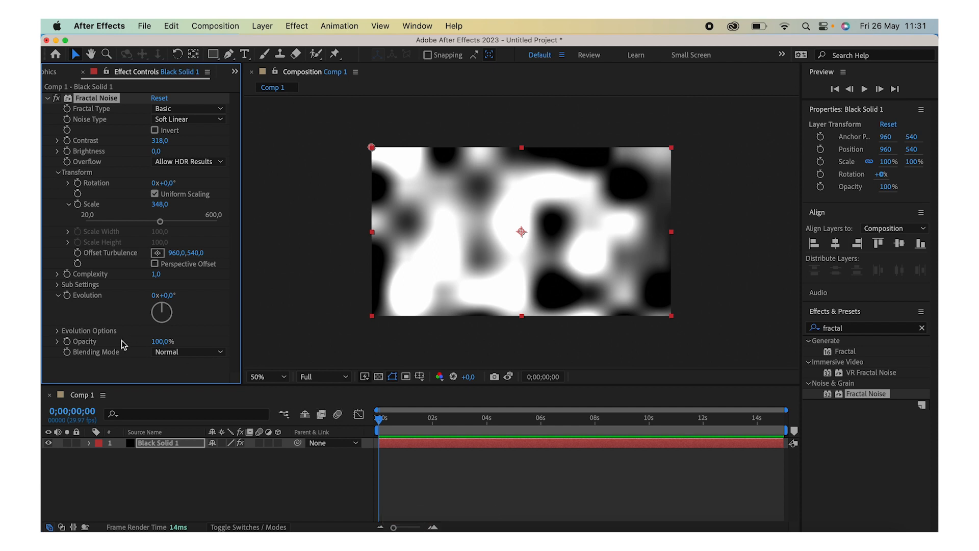
mouse_move(70, 302)
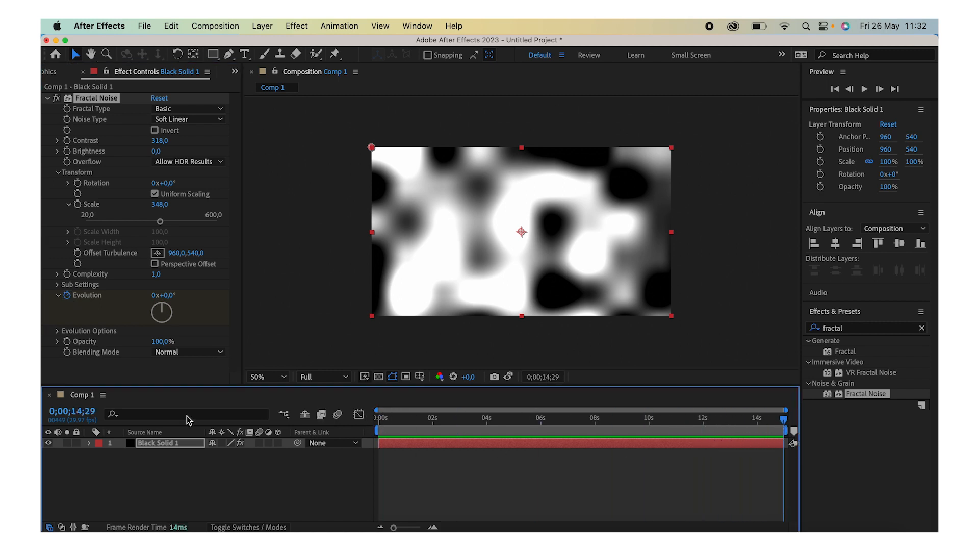
mouse_move(153, 298)
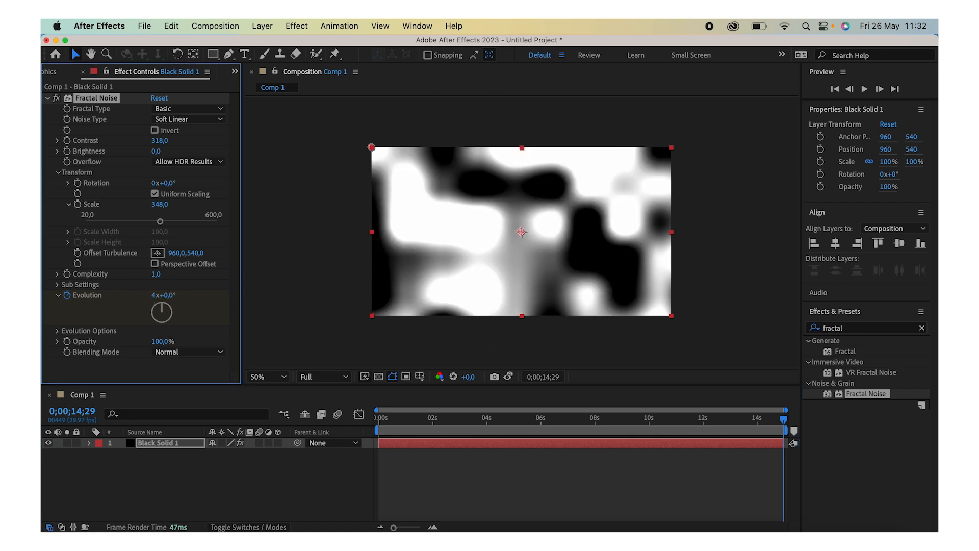
mouse_move(391, 430)
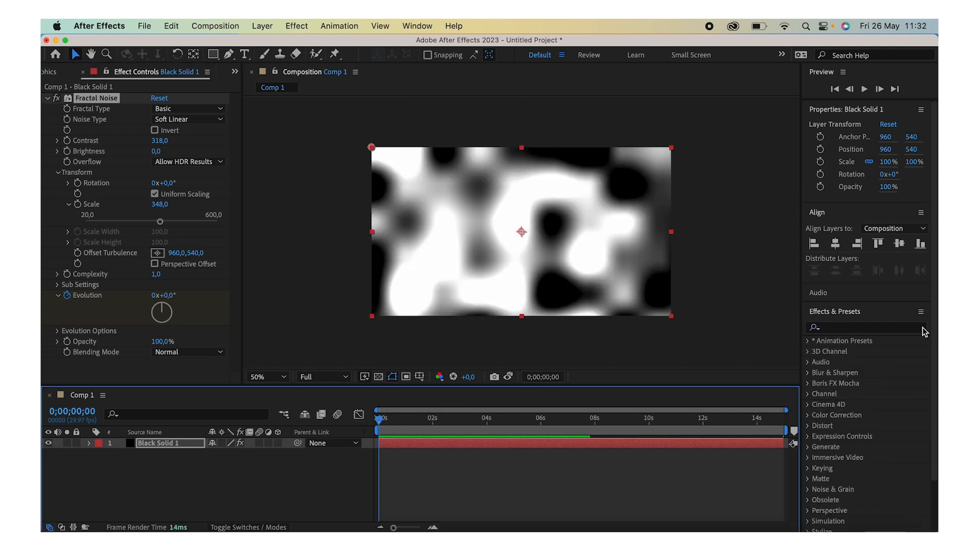
Apply Colorama and change its red Output Cycle stop to near-black.
click(865, 327)
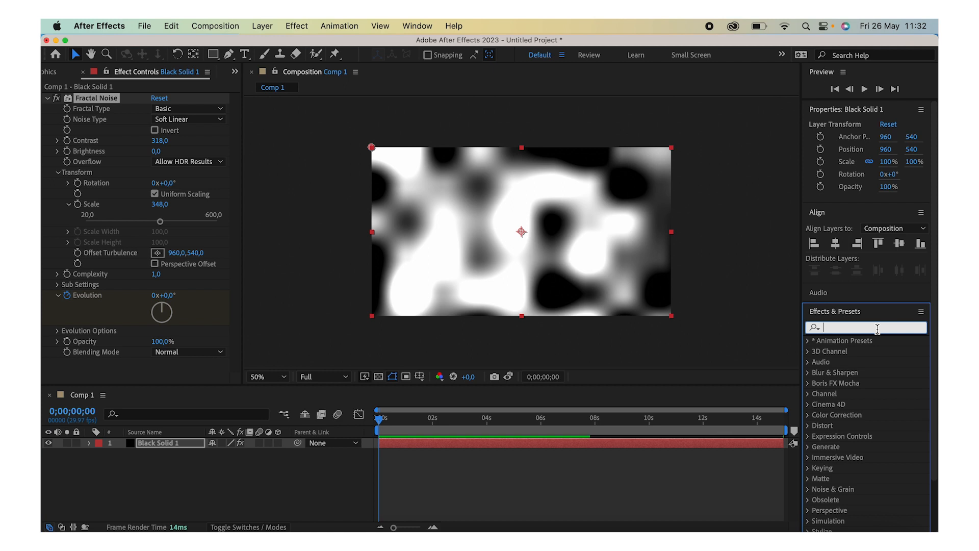
text(colorama)
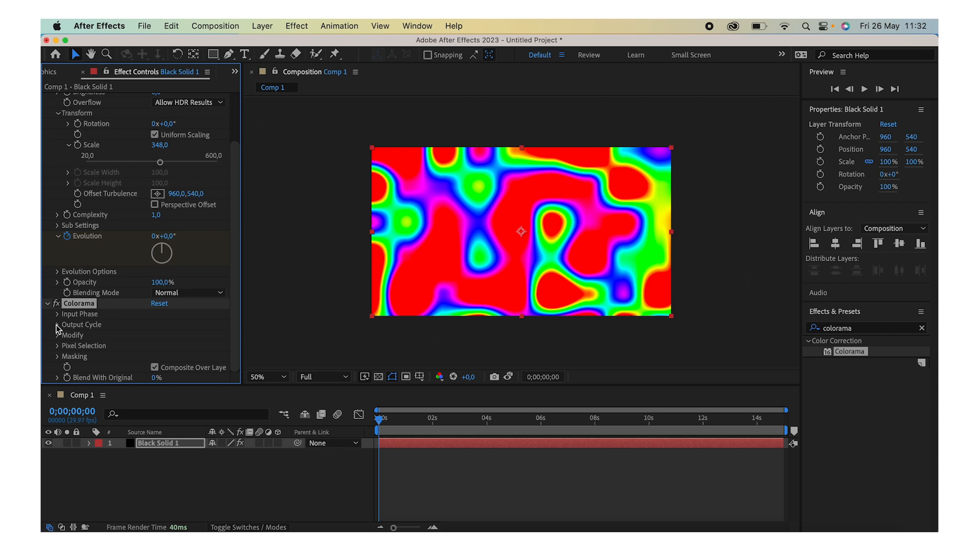
click(81, 324)
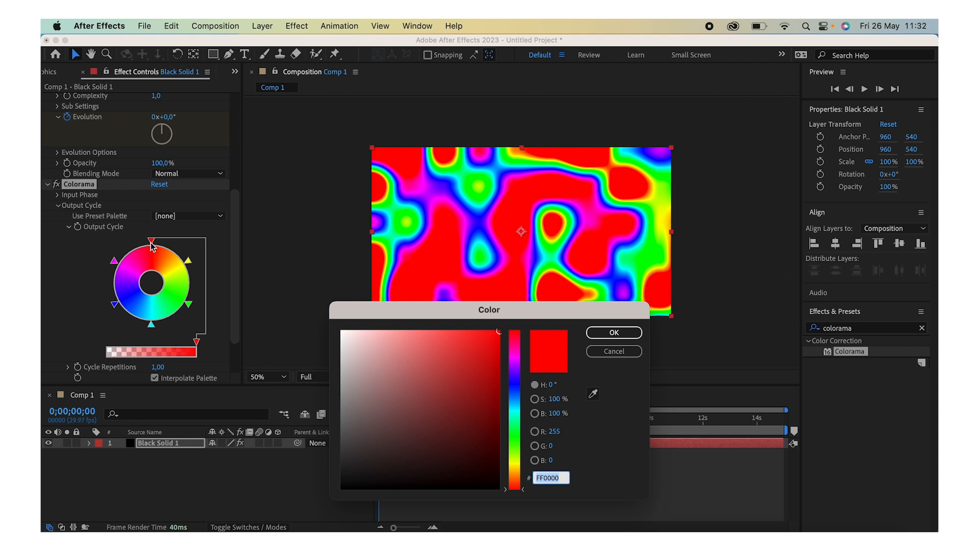
click(361, 473)
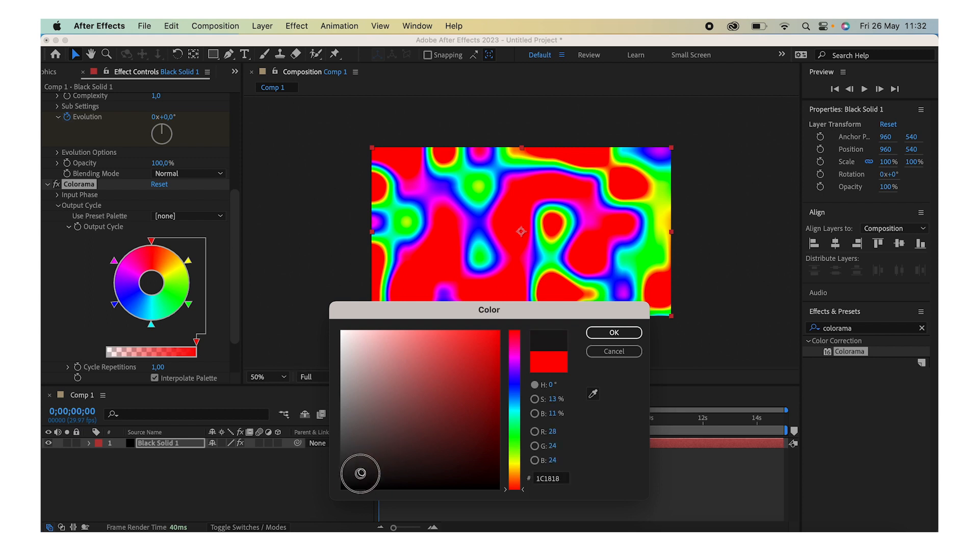
click(613, 332)
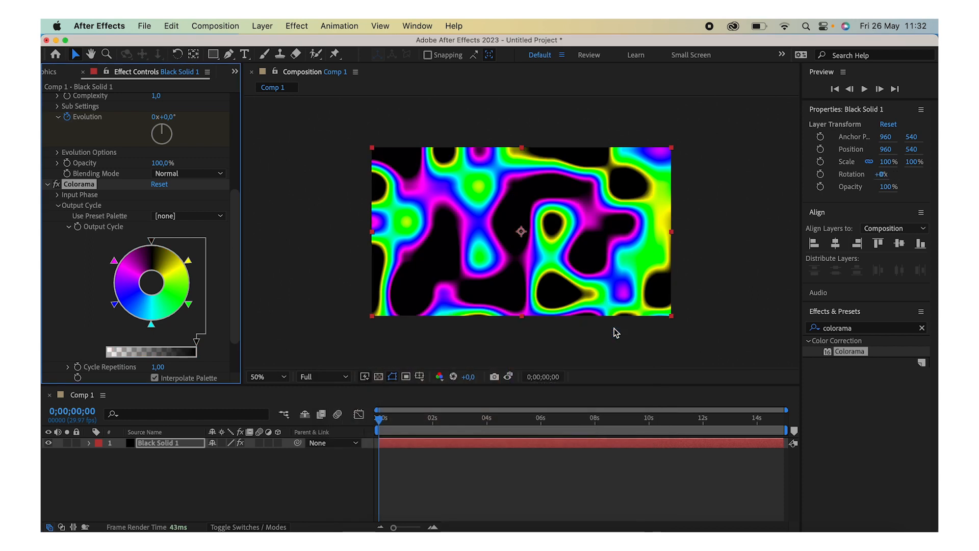
mouse_move(189, 263)
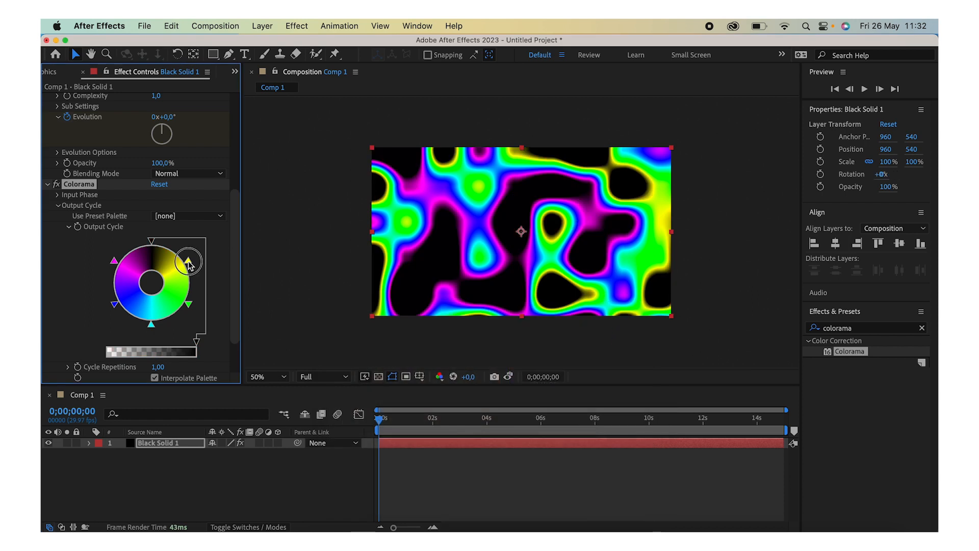
Drop Colorama's yellow stop, recolour green to deep blue-violet, and preview the animation.
drag(189, 256, 190, 275)
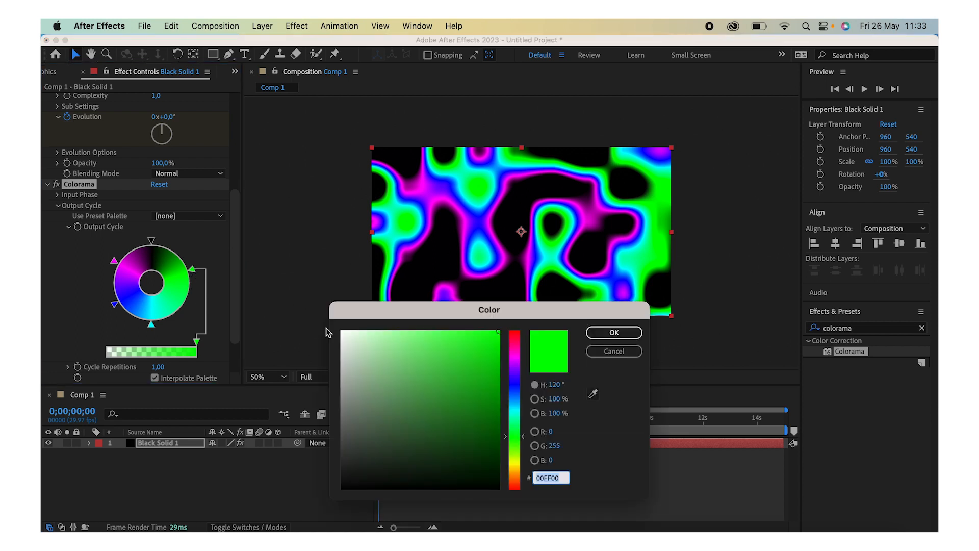
drag(512, 347, 510, 390)
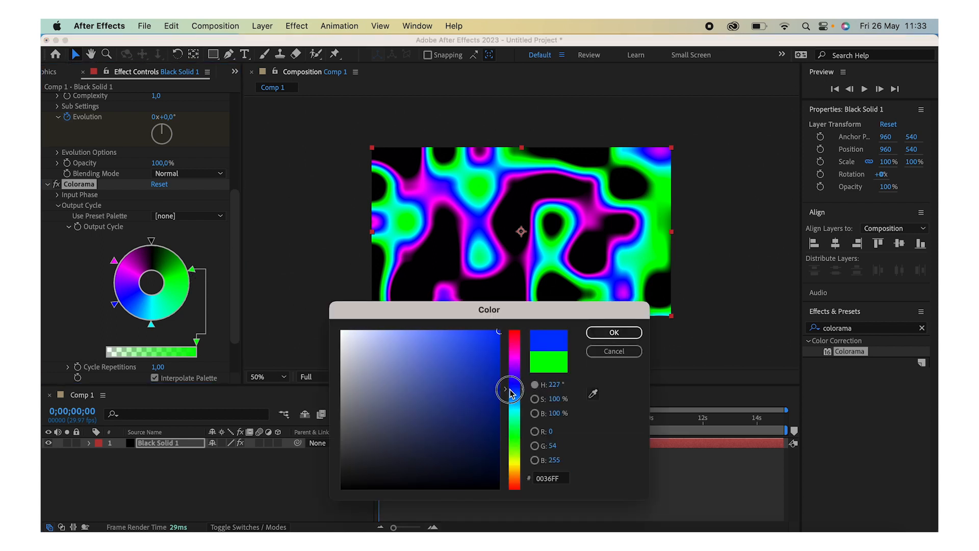
drag(512, 389, 511, 382)
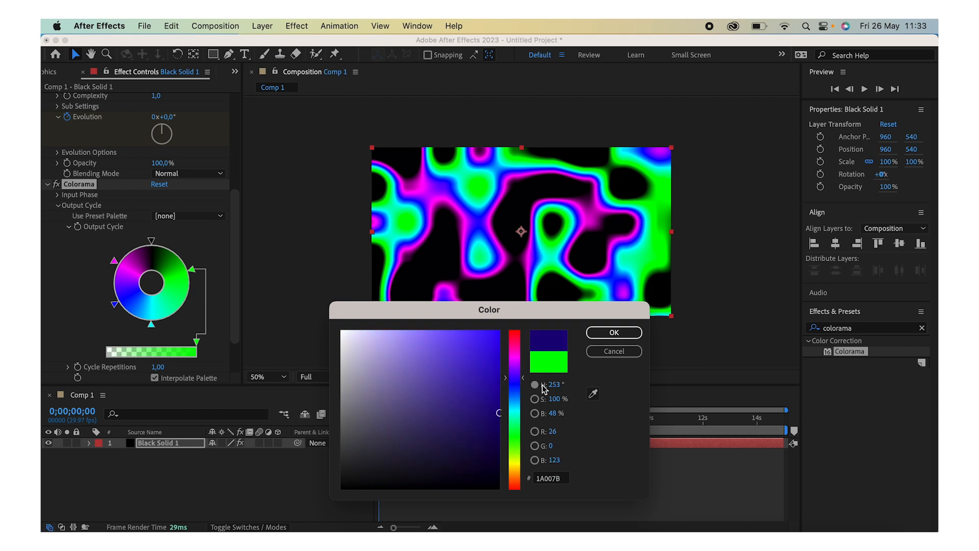
click(612, 331)
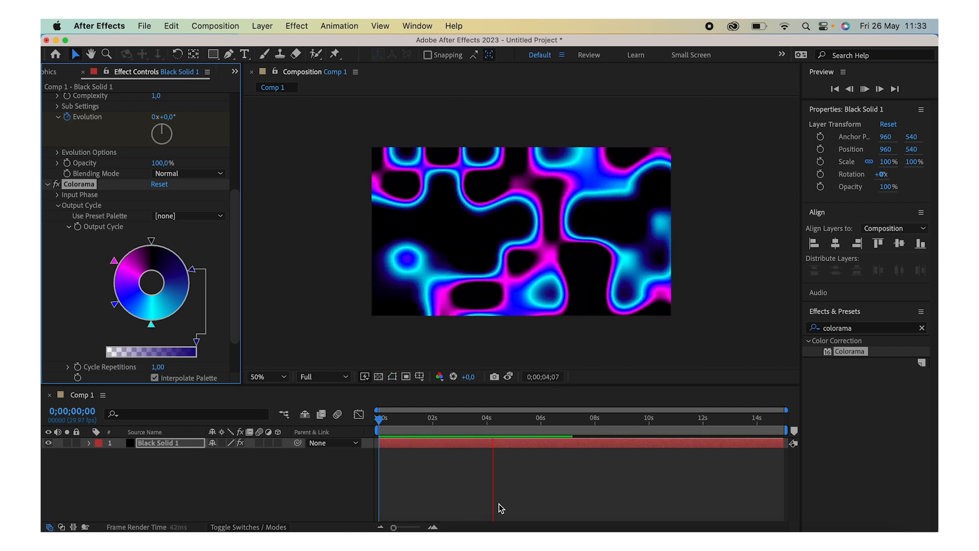
click(546, 419)
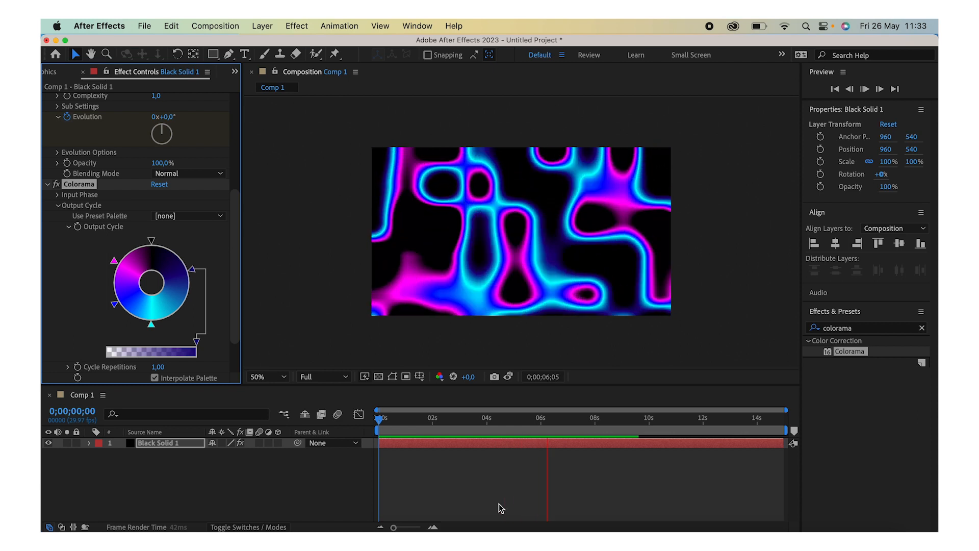